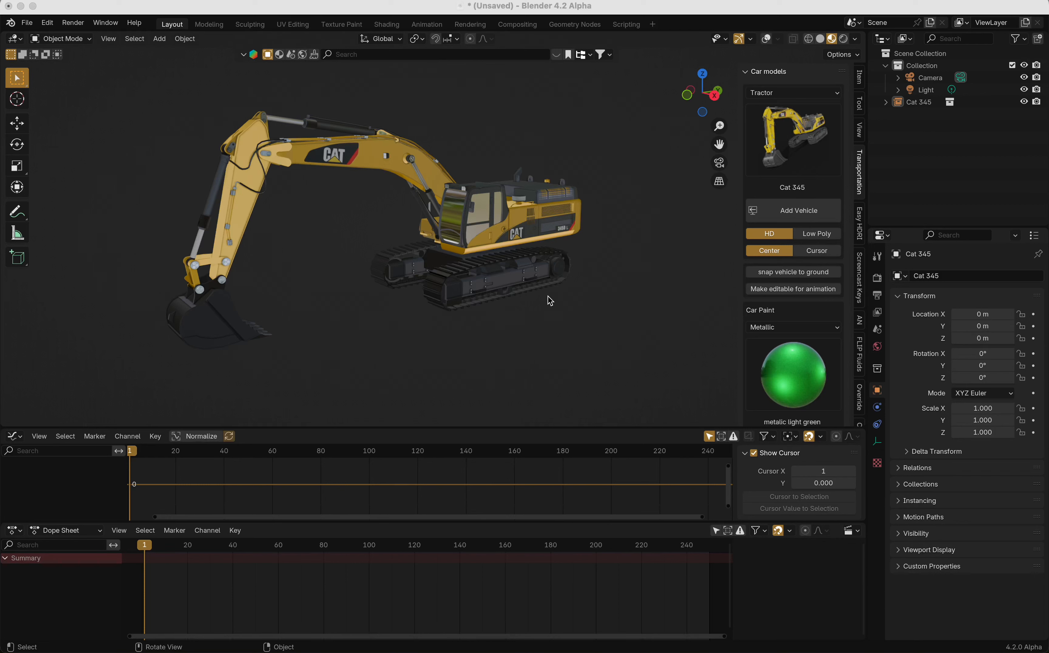
{"action": "mouse_move", "coordinate": [549, 466]}
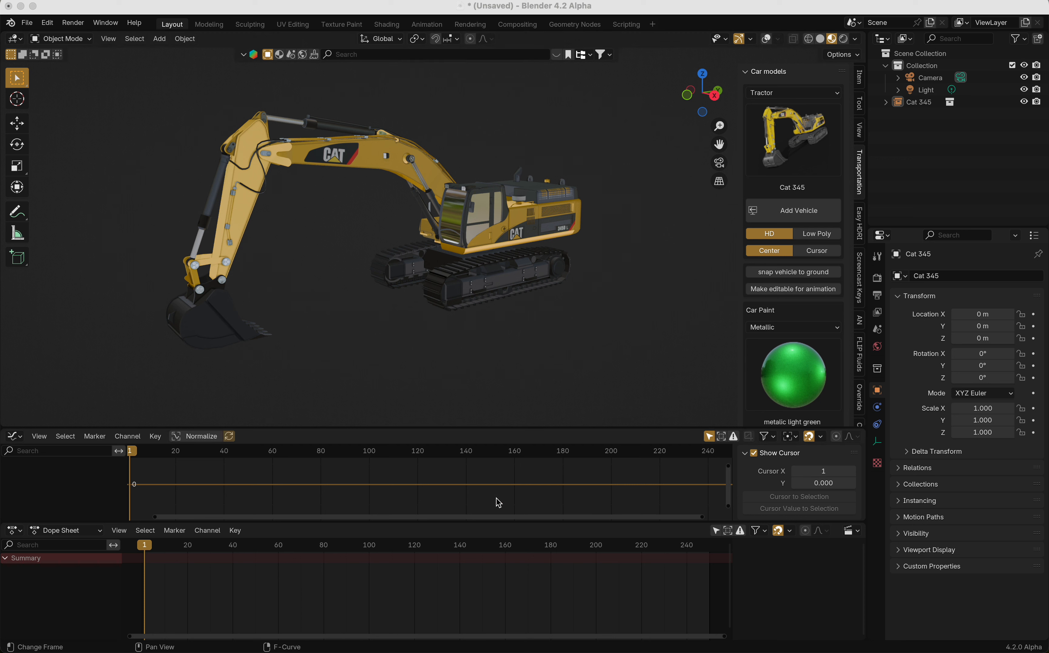
{"action": "mouse_move", "coordinate": [591, 498]}
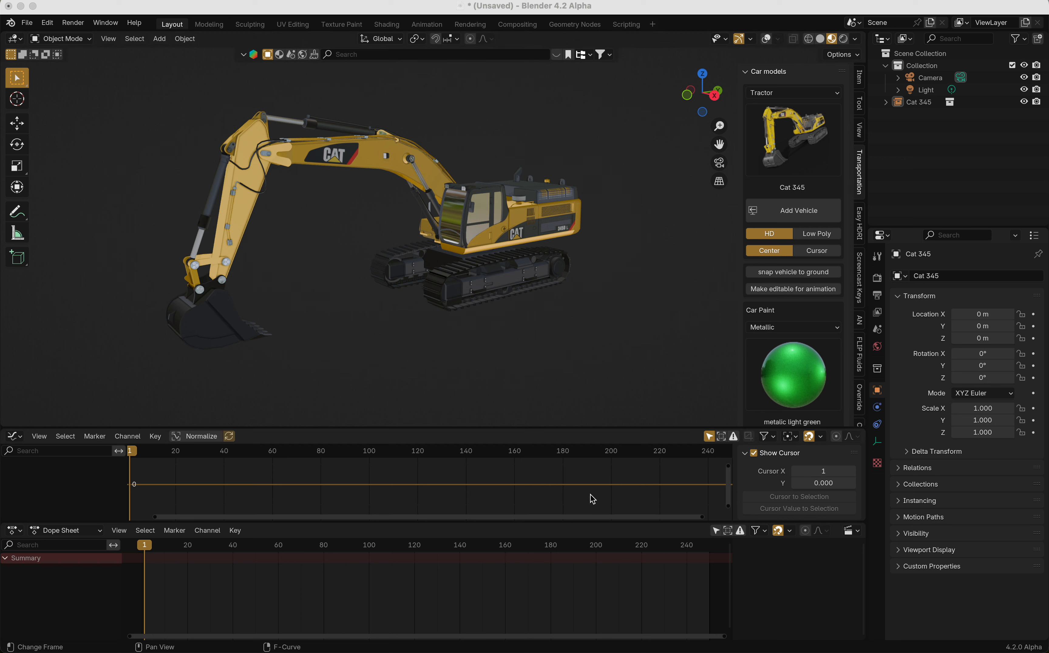
- Set the scene's frame range to 63–198 in the Output Properties
{"action": "left_click", "coordinate": [877, 296]}
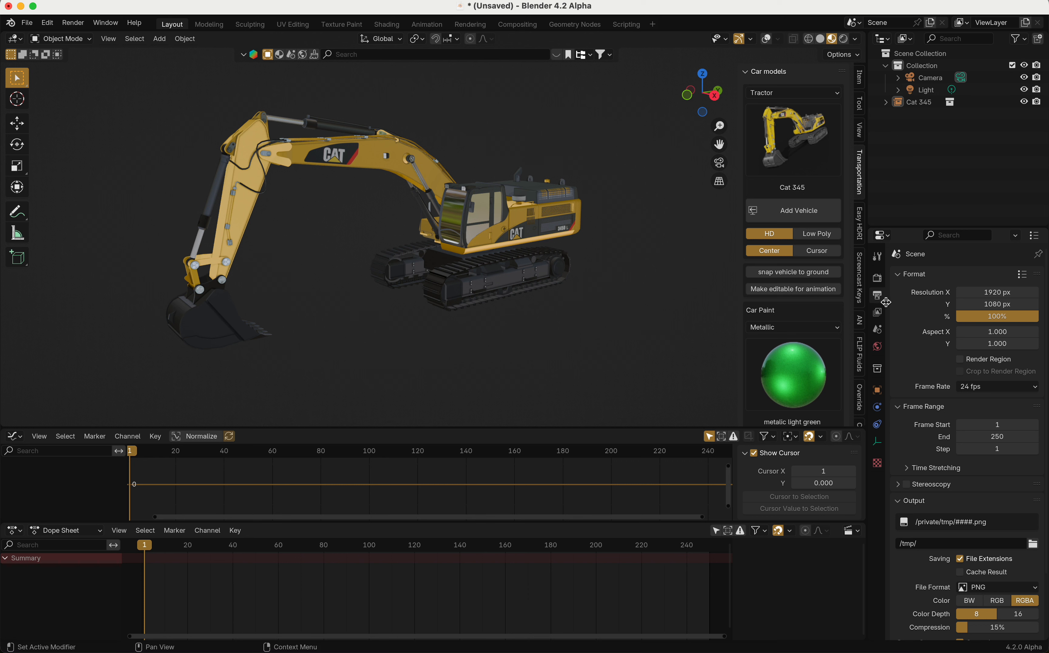
{"action": "mouse_move", "coordinate": [935, 377]}
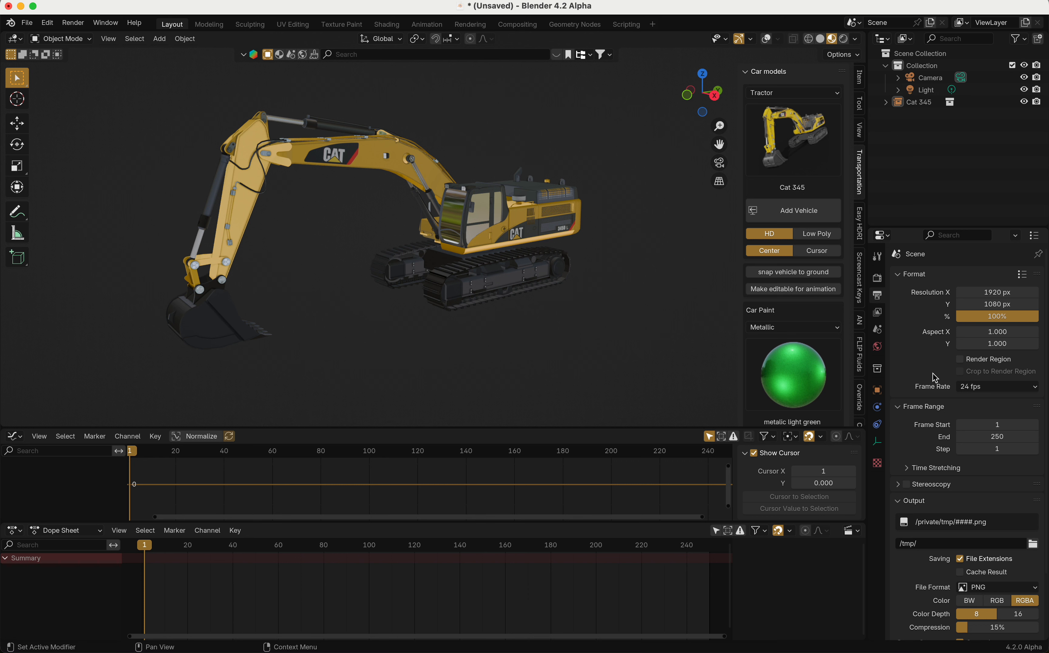
{"action": "left_click_drag", "start_coordinate": [996, 423], "coordinate": [996, 424]}
{"action": "type", "text": "63"}
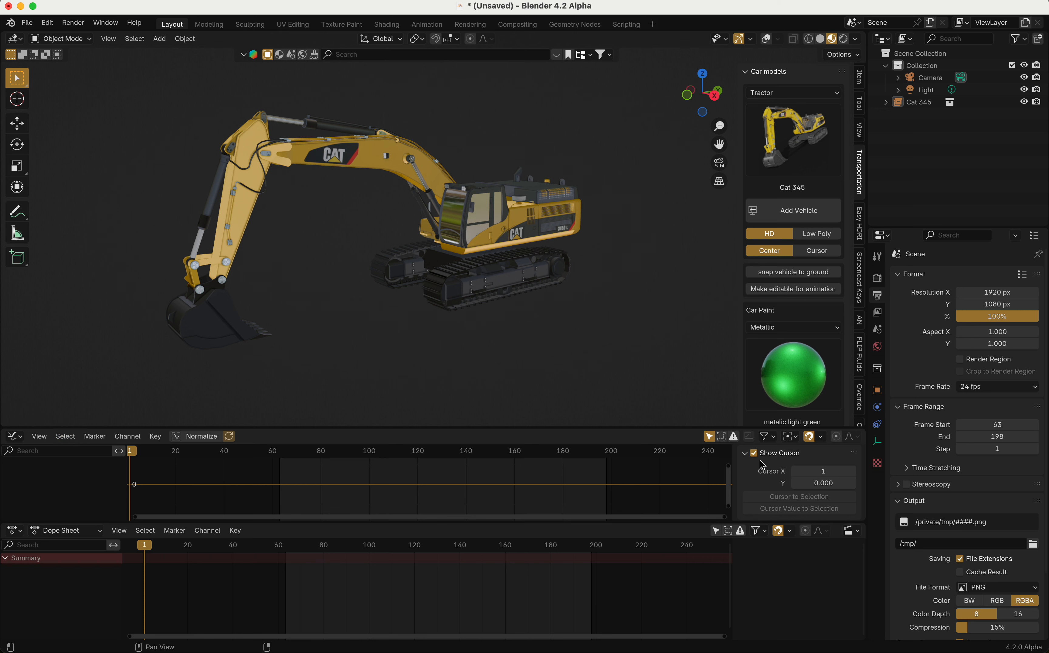
- Show the render engine settings (EEVEE, 16 viewport and 64 render samples)
{"action": "left_click", "coordinate": [877, 276]}
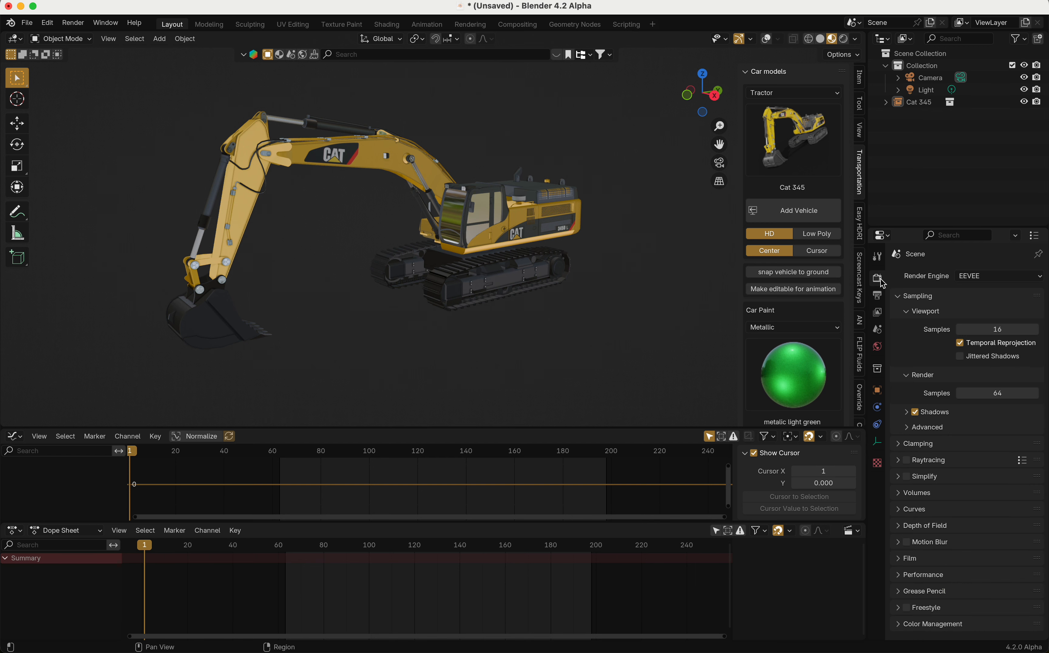
{"action": "mouse_move", "coordinate": [27, 372]}
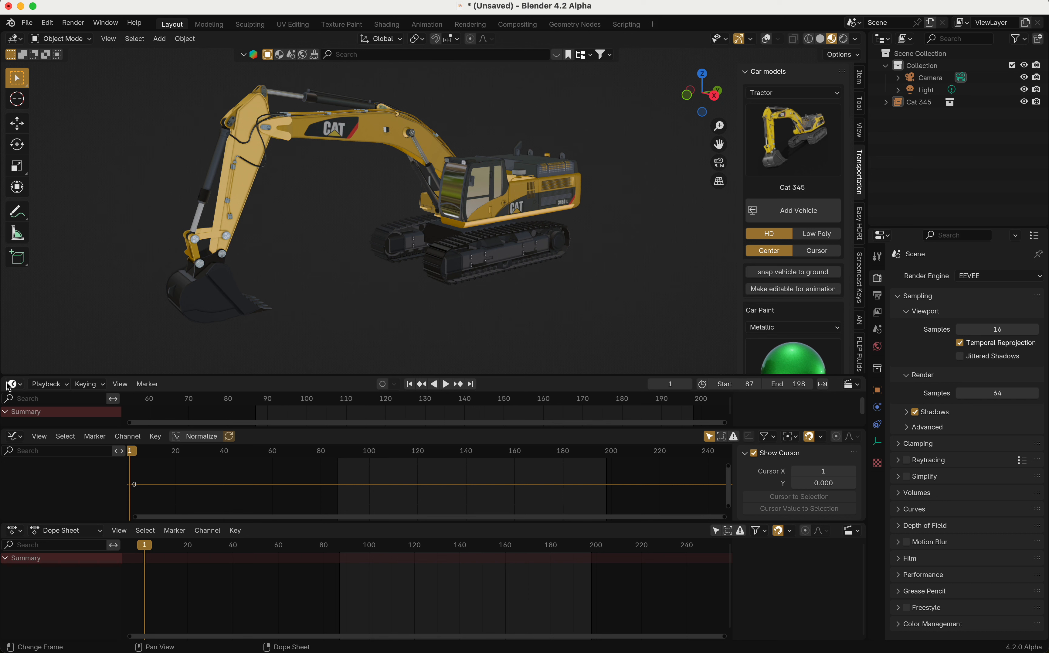
{"action": "mouse_move", "coordinate": [201, 405]}
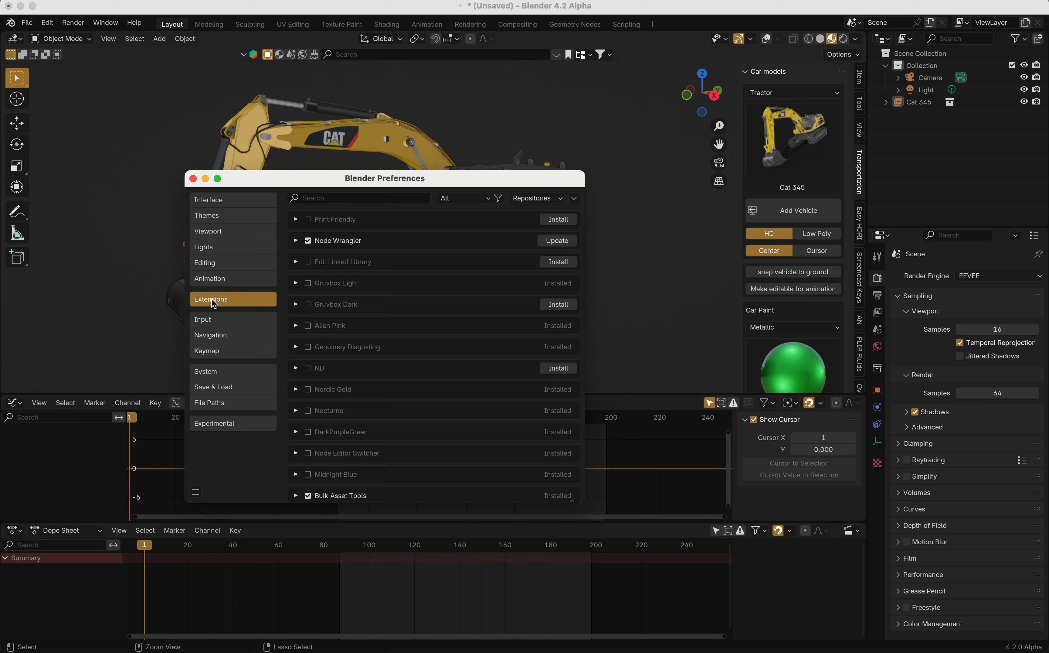
- Install StartEndFrameForGraphEditor 11.zip from the MyAddons folder via Install from Disk
{"action": "left_click_drag", "start_coordinate": [384, 178], "coordinate": [443, 172]}
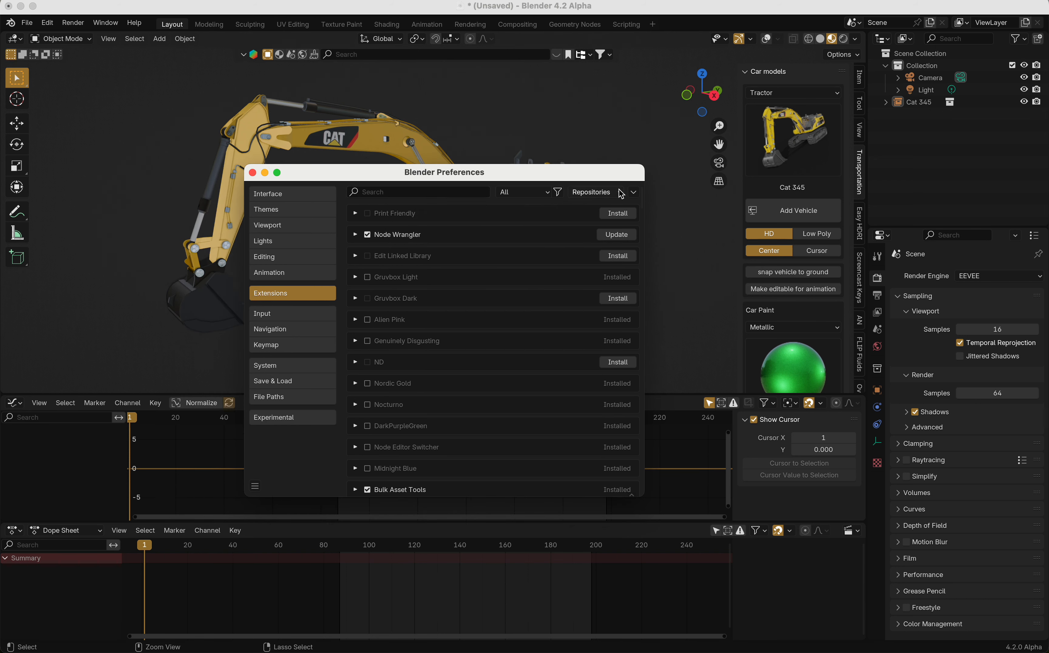
{"action": "left_click", "coordinate": [632, 192]}
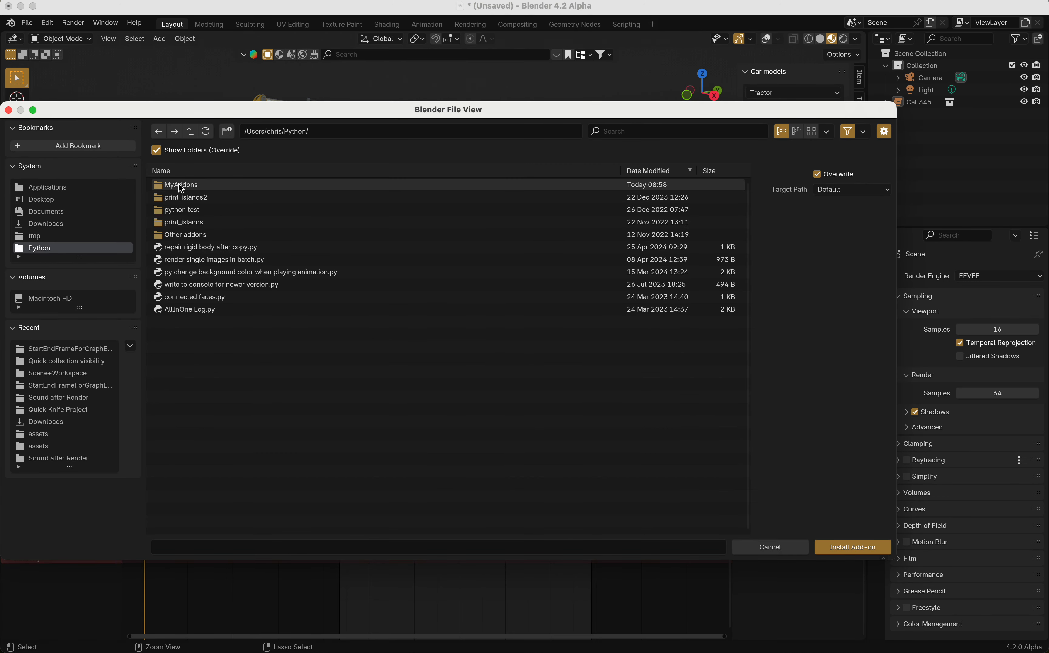
{"action": "double_click", "coordinate": [182, 184]}
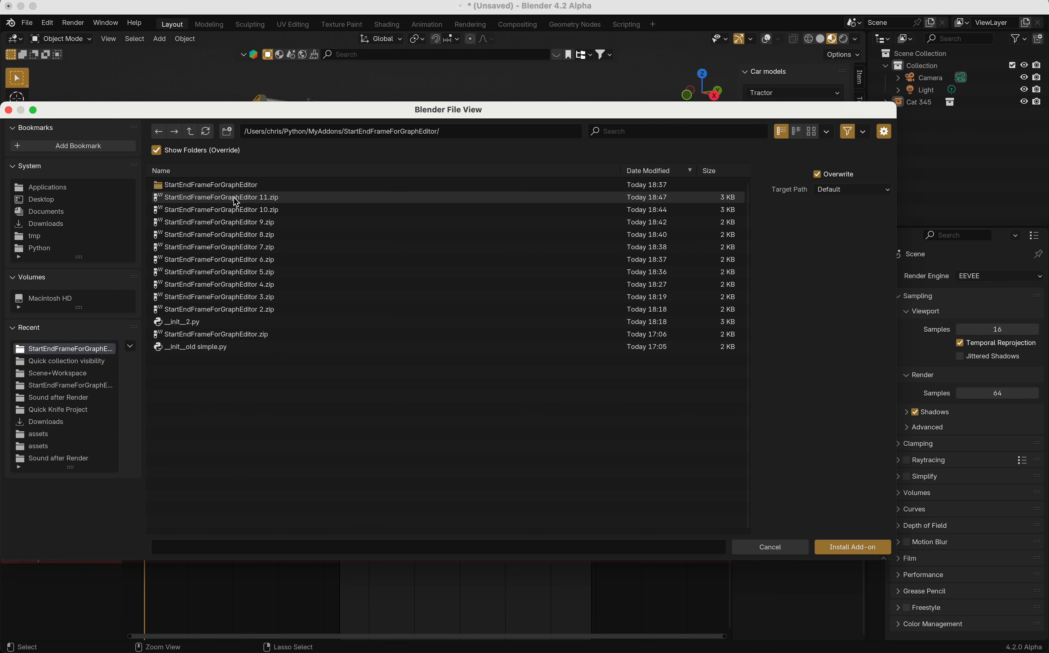
{"action": "left_click", "coordinate": [852, 546]}
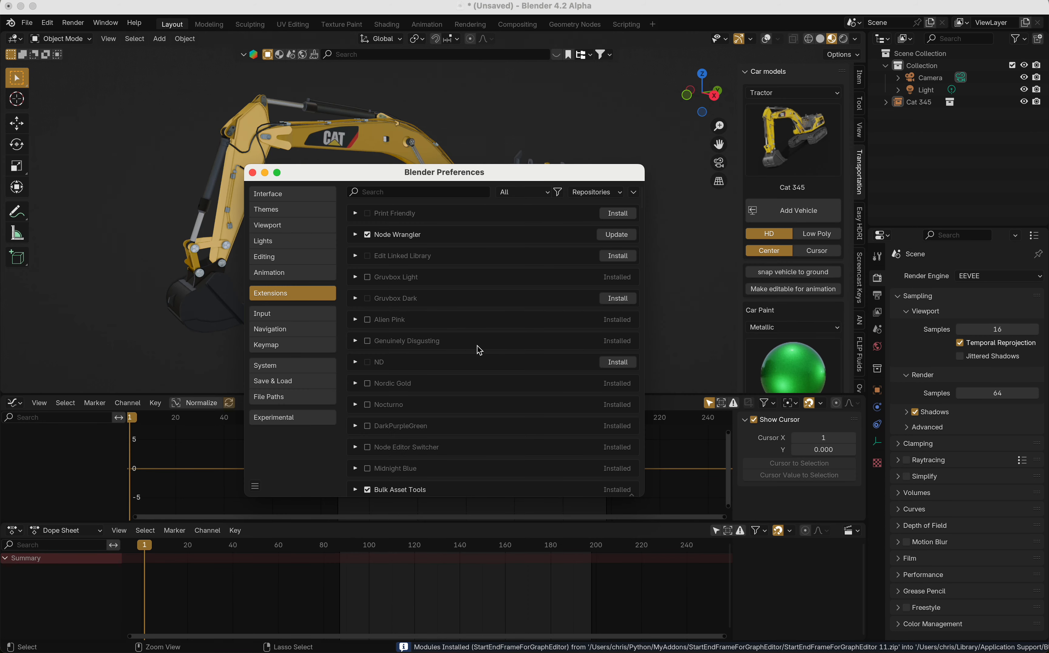
- Filter the extensions list to 'start' to find the new add-on
{"action": "left_click", "coordinate": [415, 192]}
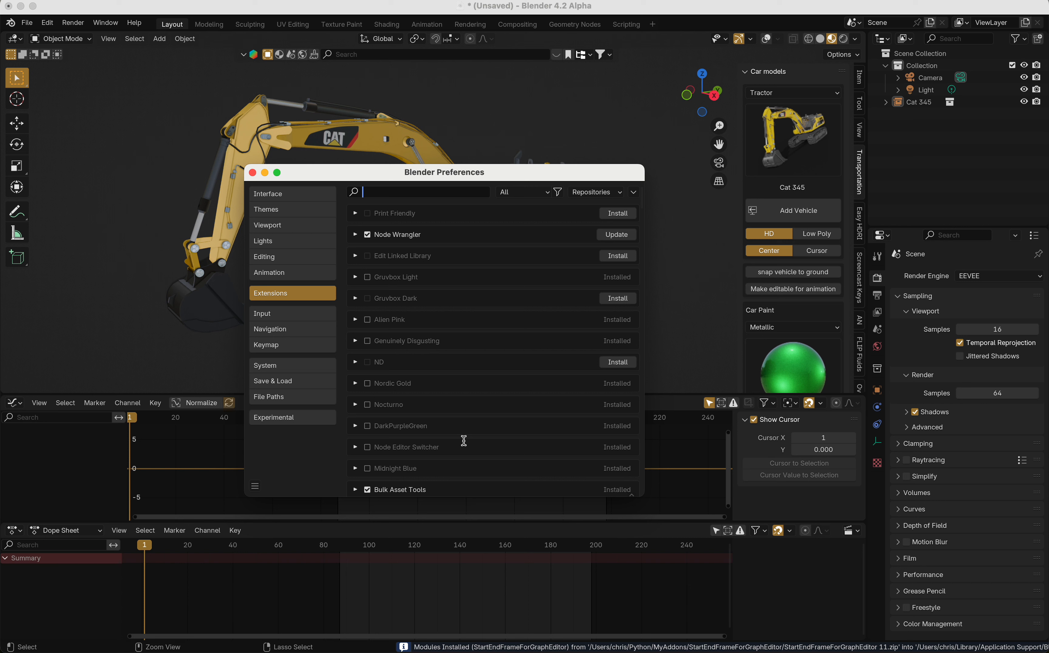
{"action": "mouse_move", "coordinate": [553, 358]}
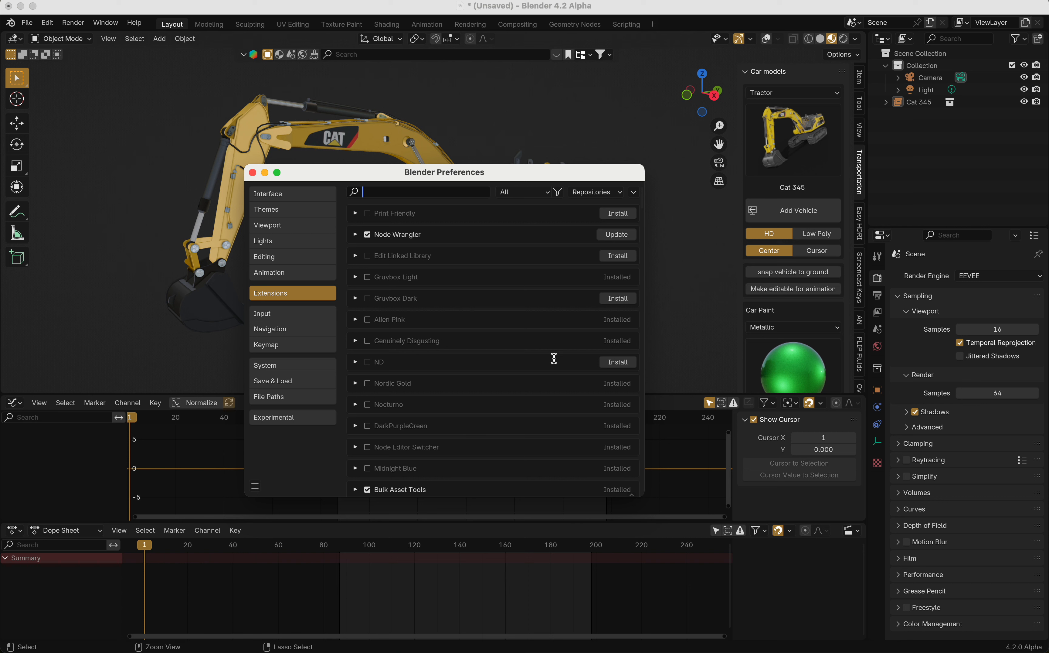
{"action": "mouse_move", "coordinate": [520, 450]}
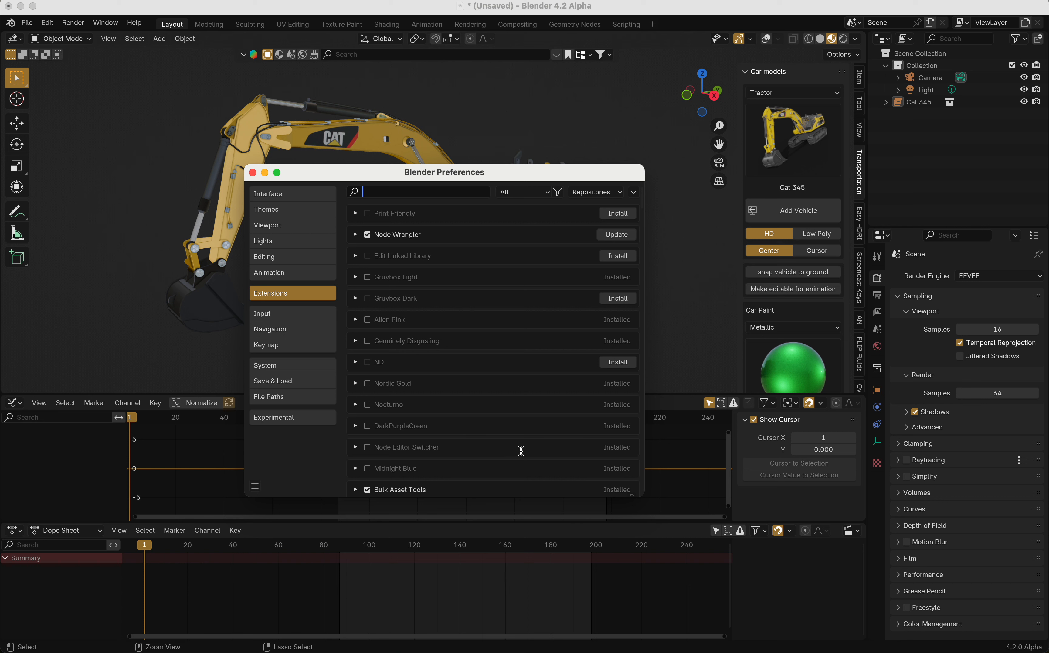
{"action": "mouse_move", "coordinate": [440, 246]}
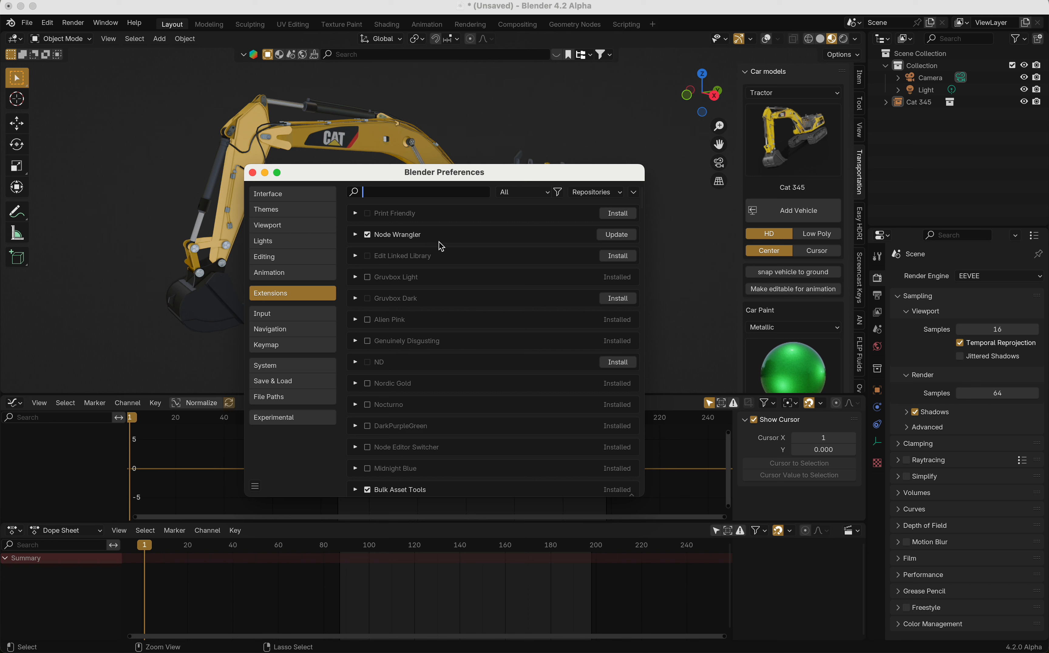
{"action": "type", "text": "start"}
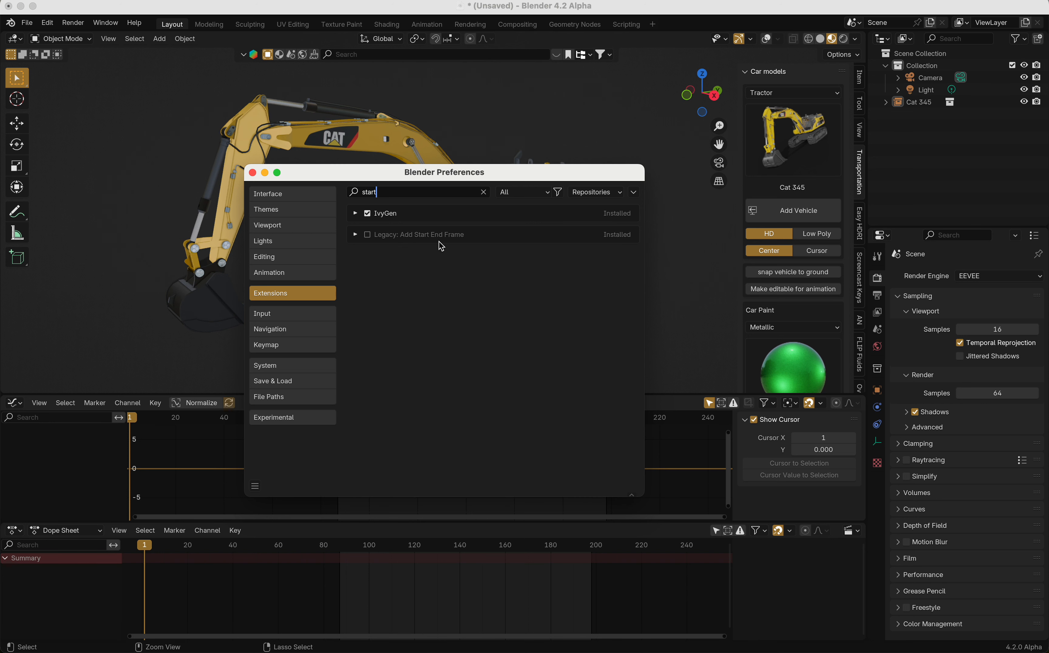
{"action": "mouse_move", "coordinate": [369, 239]}
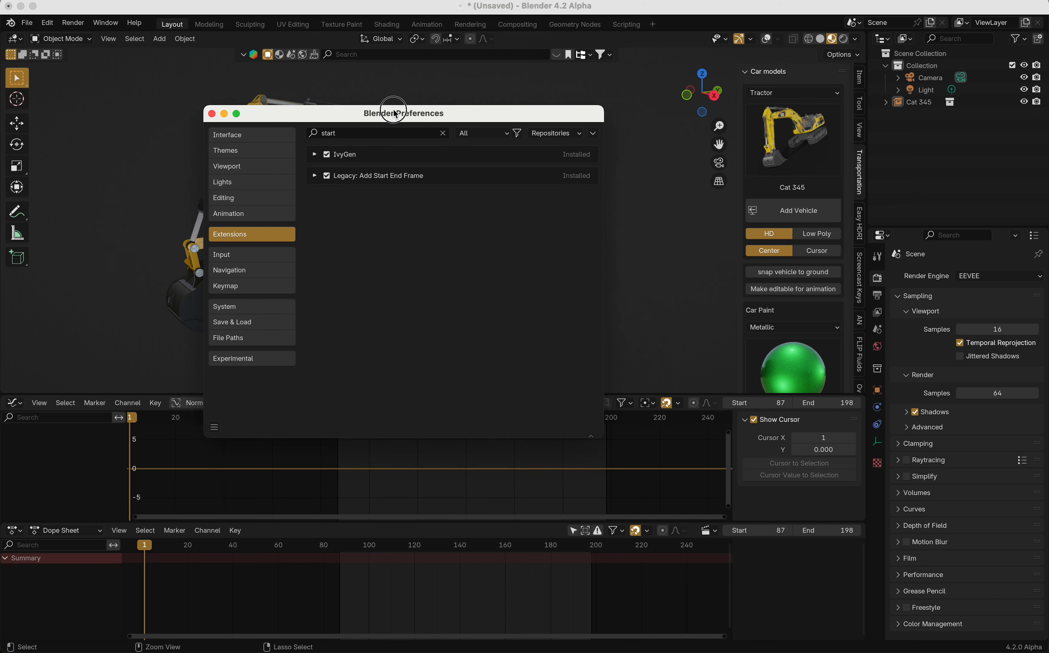
- Turn off the add-on's Dope Sheet and Graph Editor Start/End fields, then reach the save-preferences options
{"action": "left_click", "coordinate": [210, 113]}
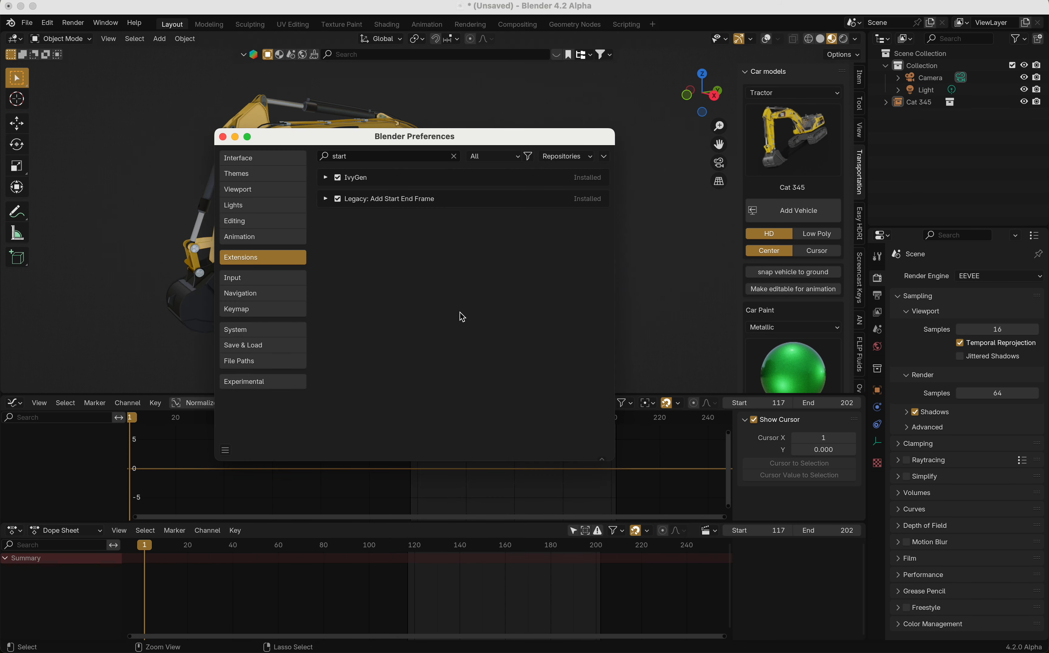
{"action": "left_click", "coordinate": [326, 198]}
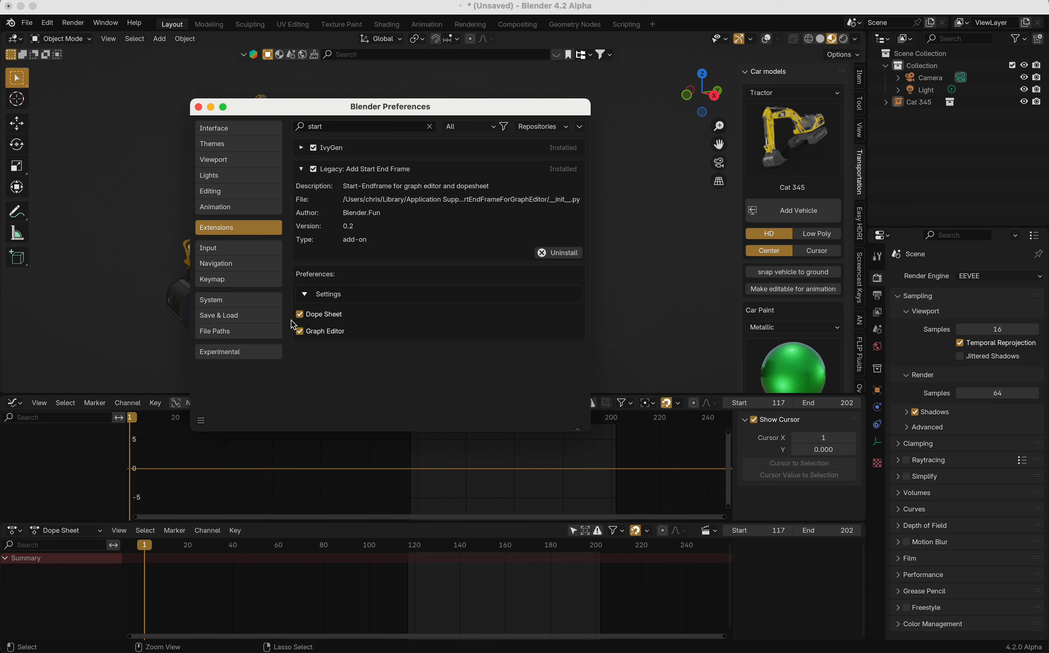
{"action": "left_click", "coordinate": [299, 314]}
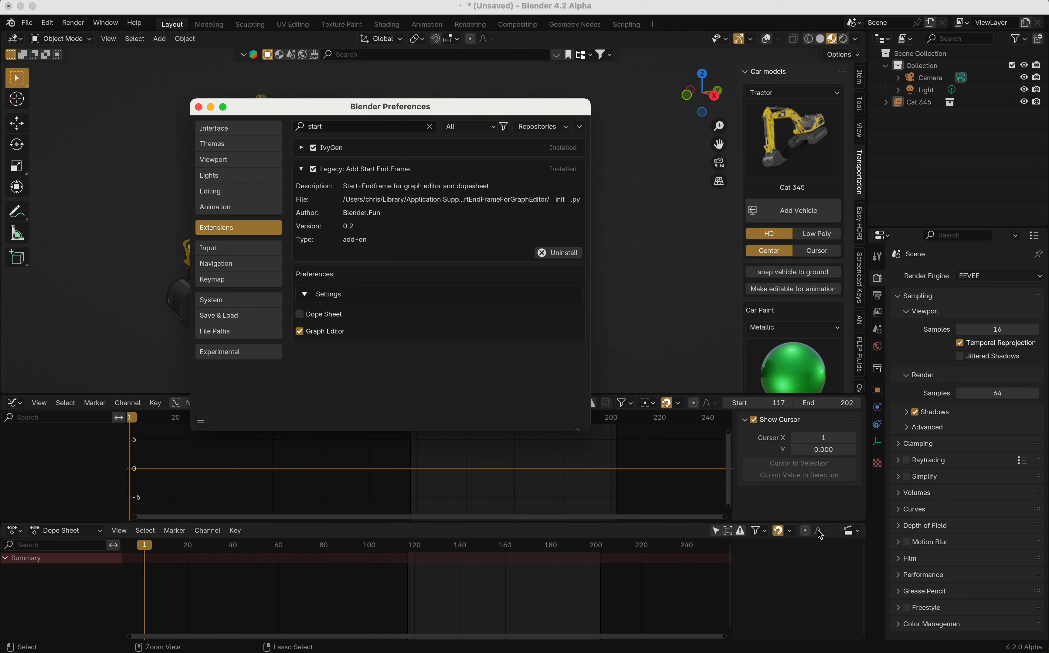
{"action": "left_click", "coordinate": [298, 330]}
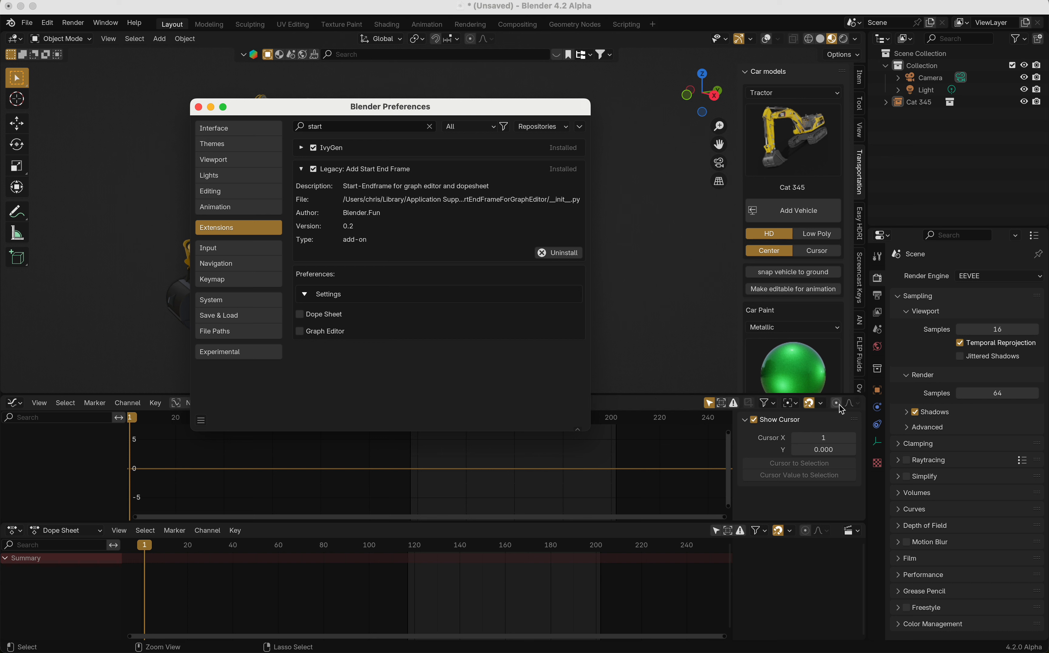
{"action": "left_click", "coordinate": [300, 314]}
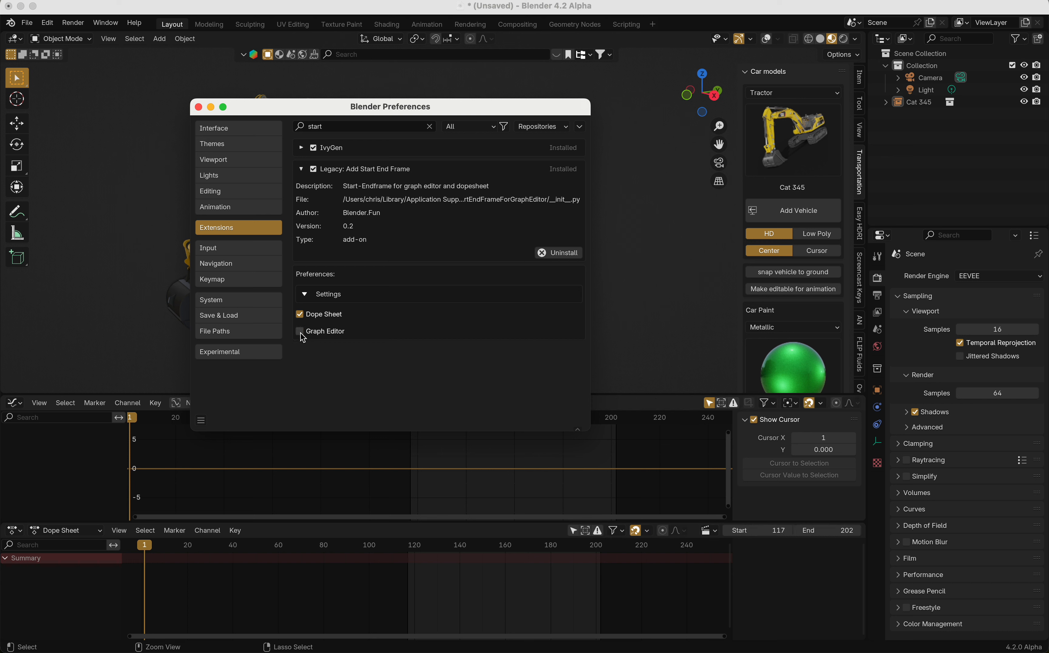
{"action": "left_click", "coordinate": [299, 331]}
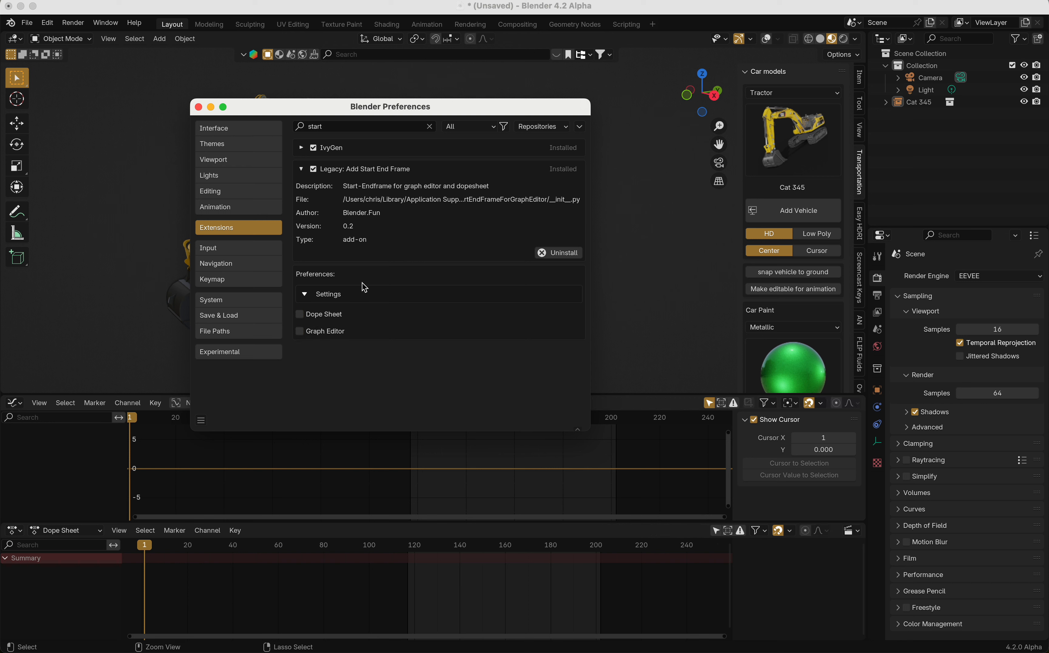
{"action": "left_click", "coordinate": [201, 419]}
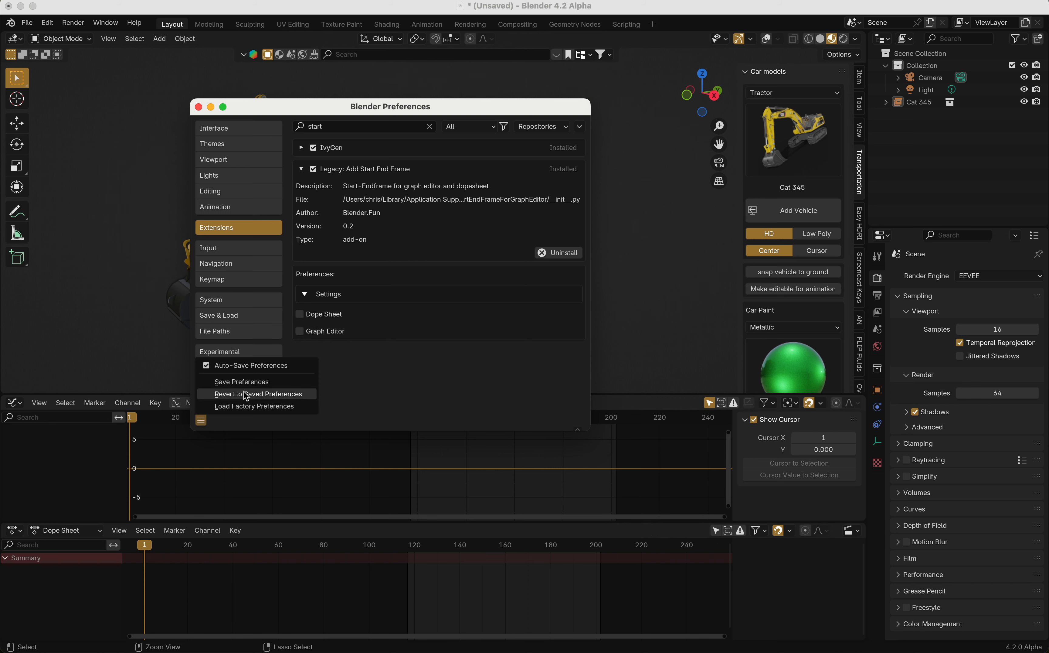